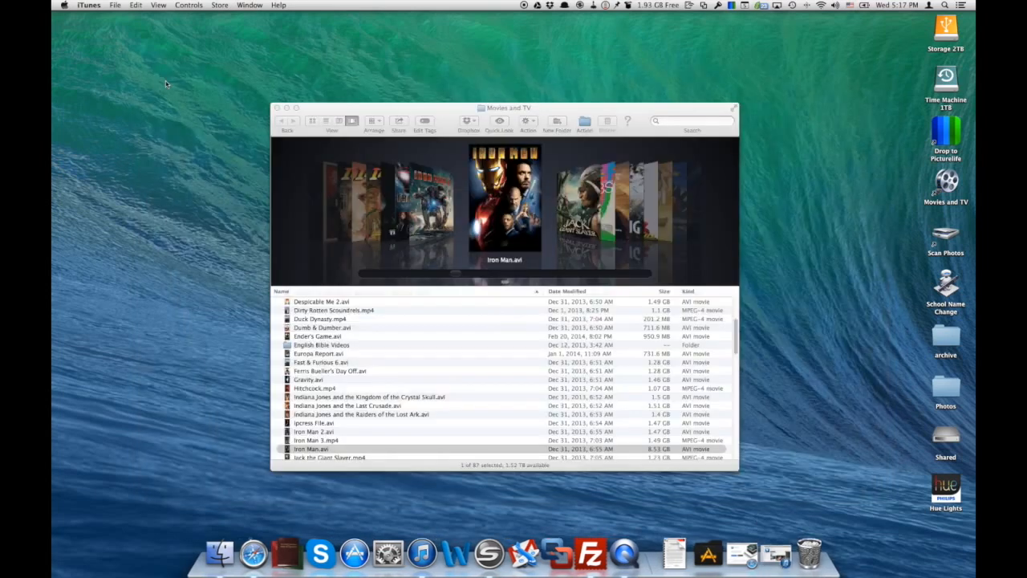
pyautogui.moveTo(420, 571)
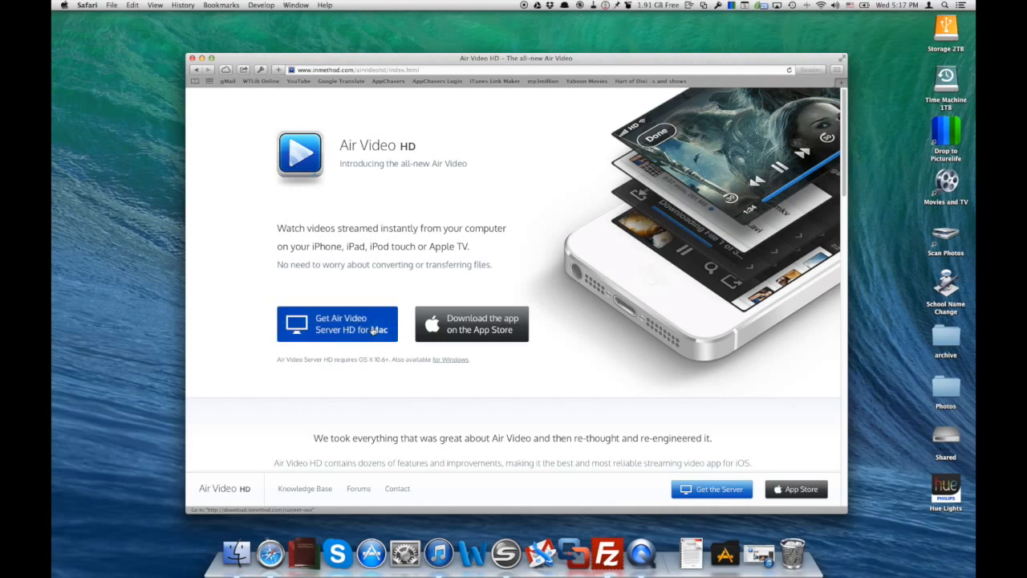
# Step: Download Air Video Server HD for Mac from Safari and open its menu bar options
pyautogui.click(337, 323)
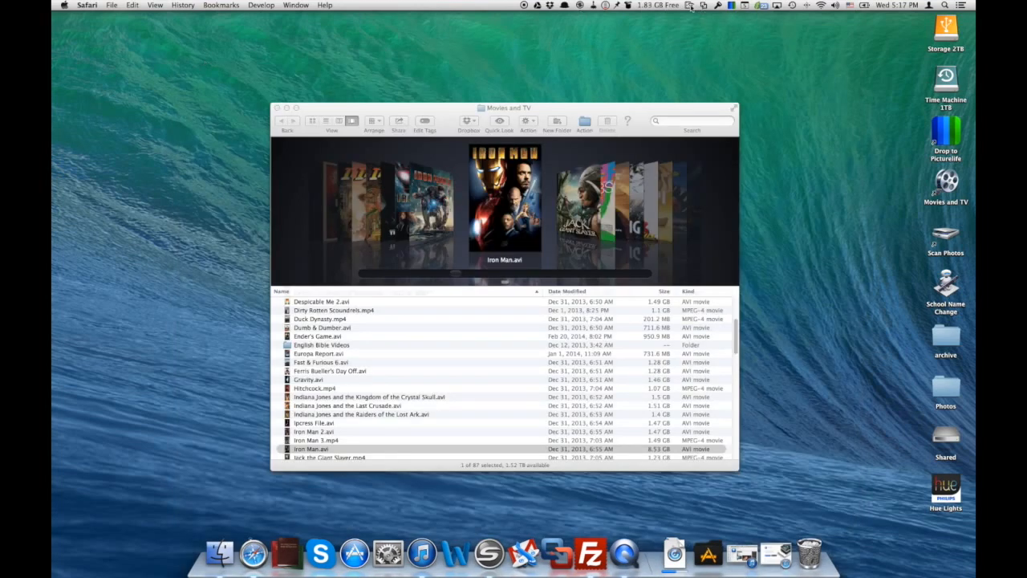
pyautogui.click(685, 6)
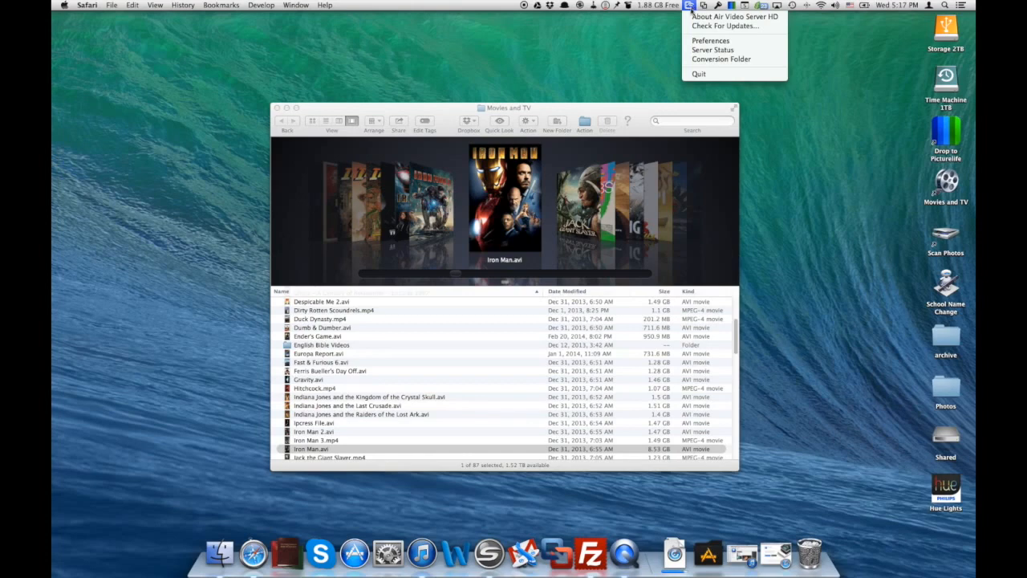
pyautogui.moveTo(707, 40)
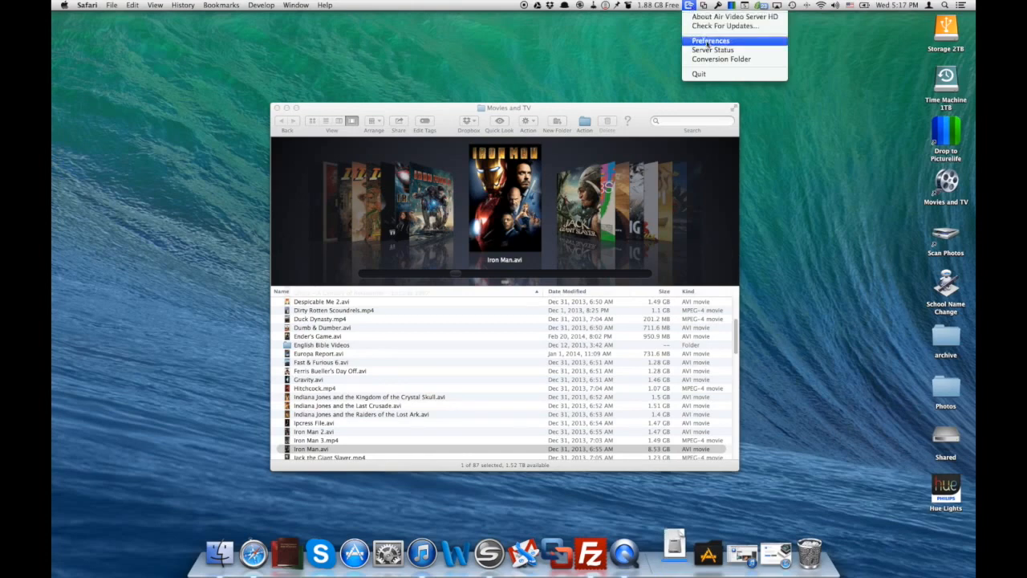
# Step: Add the Movies and TV folder from Storage 2TB to the server's shared folders
pyautogui.click(710, 40)
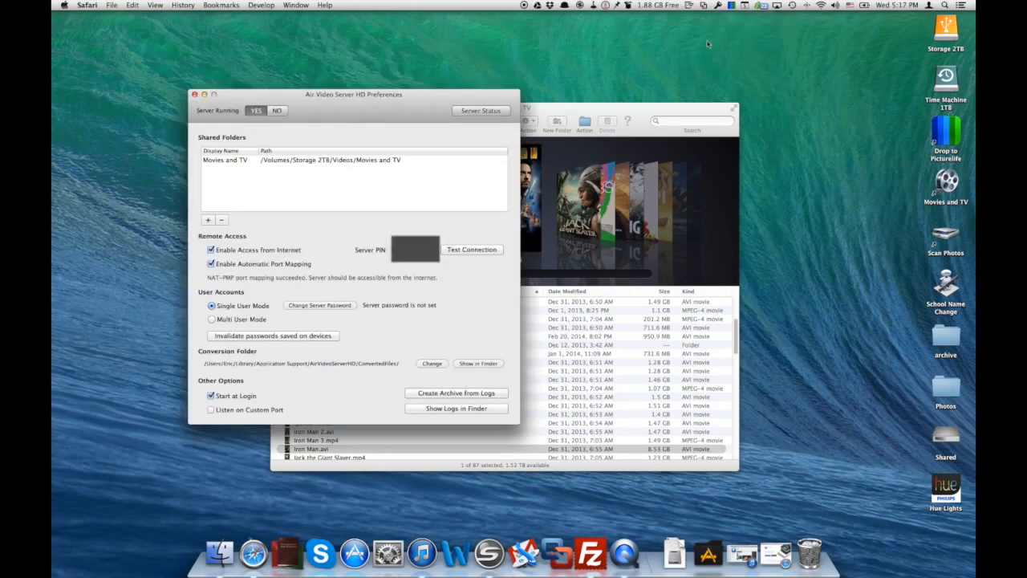
pyautogui.moveTo(362, 112)
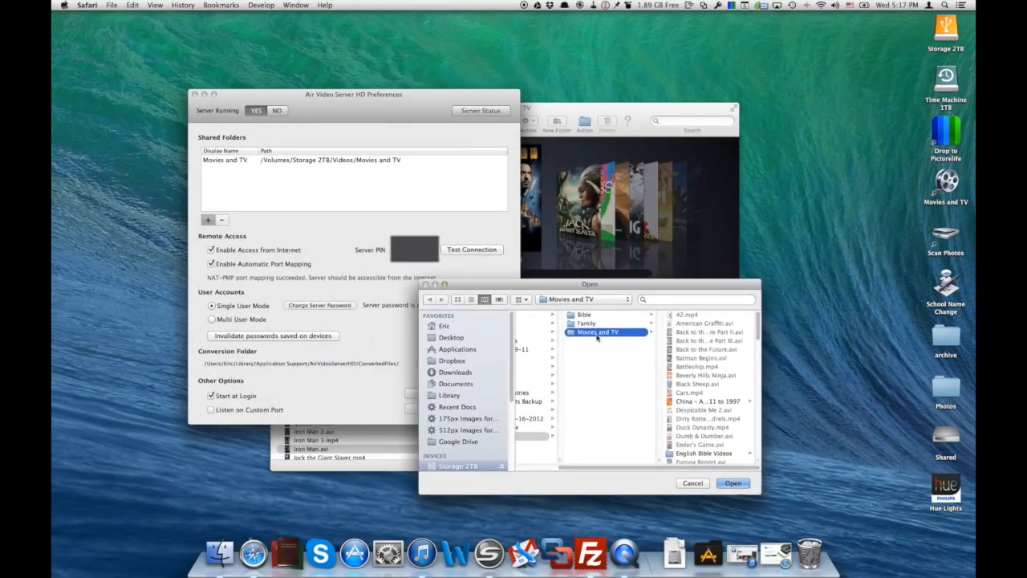
pyautogui.click(692, 483)
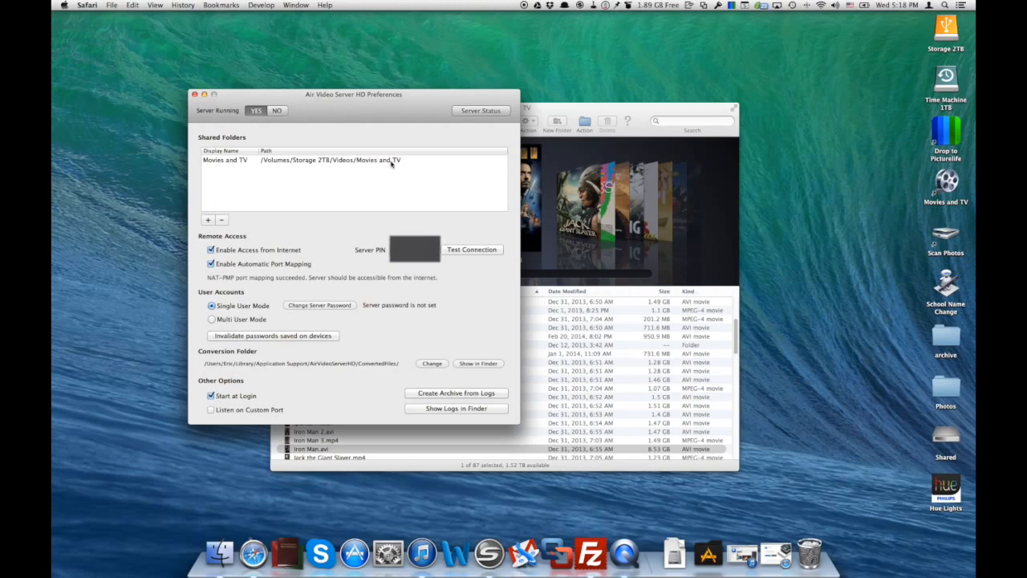
pyautogui.moveTo(269, 198)
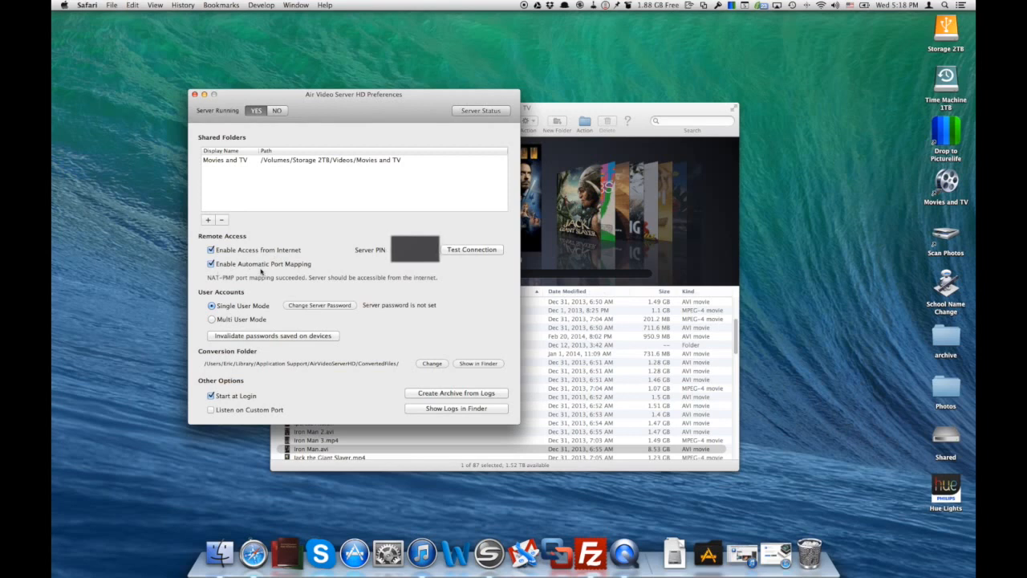
pyautogui.moveTo(305, 269)
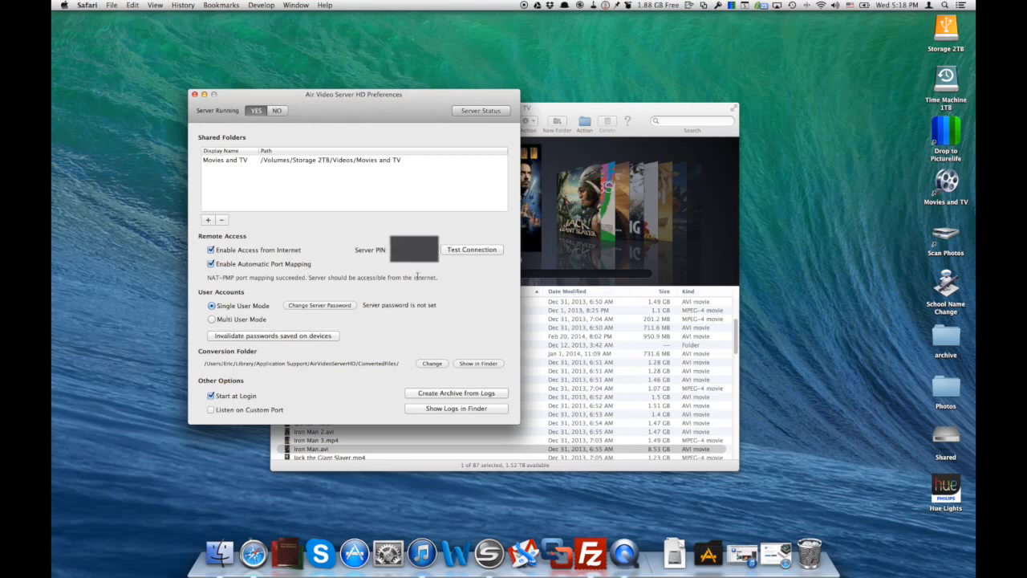
pyautogui.moveTo(423, 295)
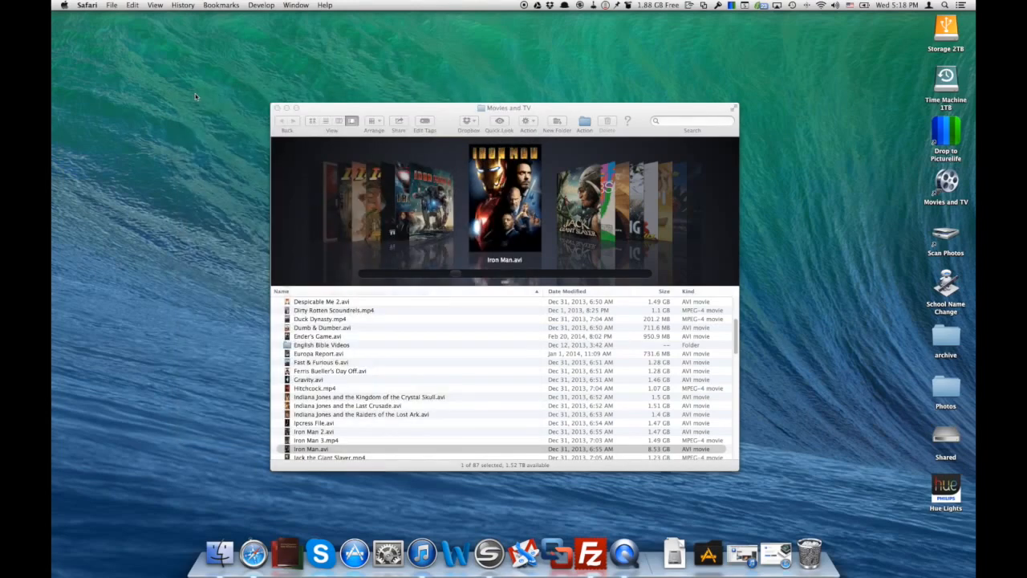
pyautogui.moveTo(257, 109)
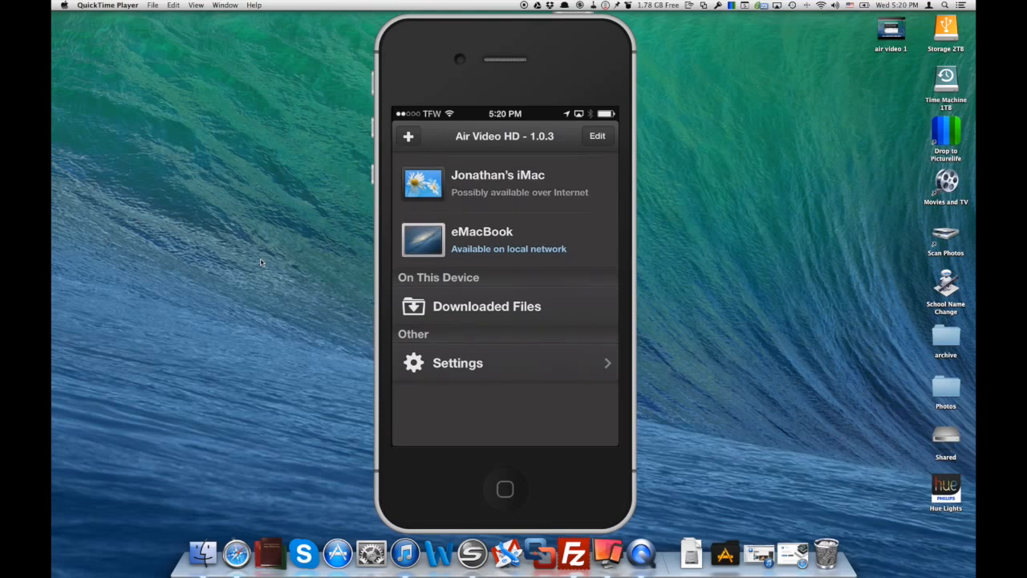
# Step: Connect Air Video HD on the iPhone to the local eMacBook server
pyautogui.click(408, 136)
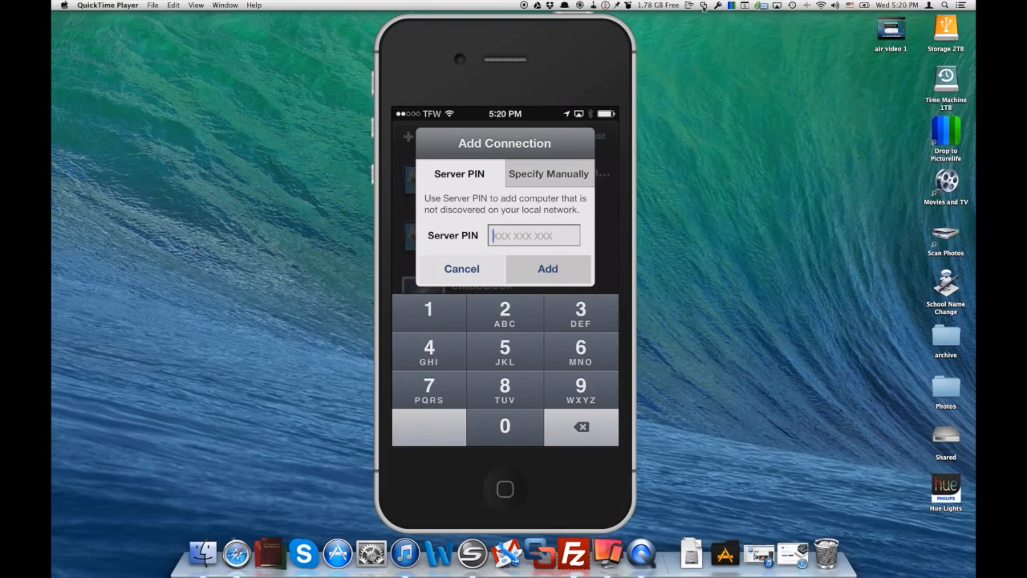
pyautogui.click(701, 6)
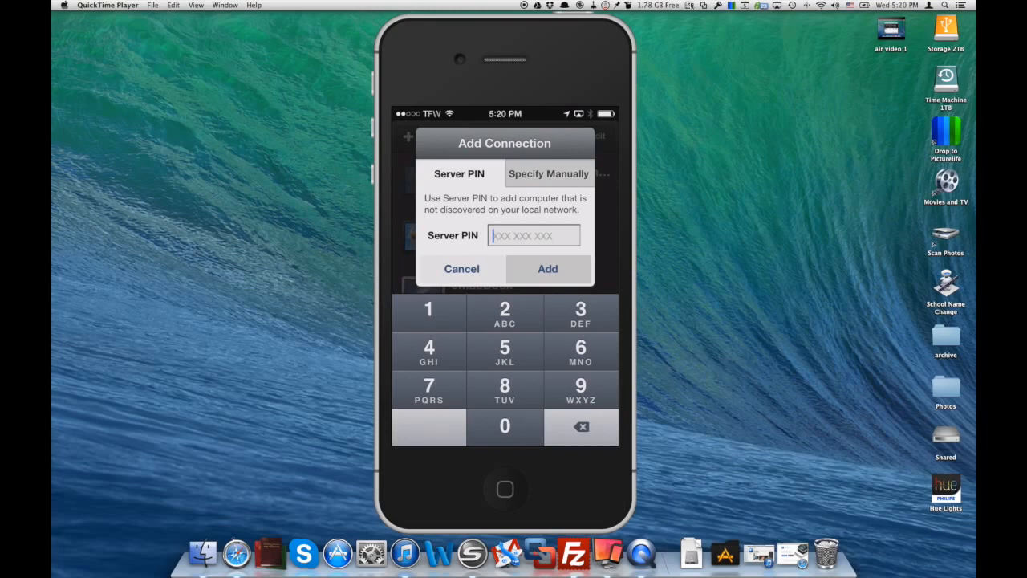
pyautogui.click(462, 269)
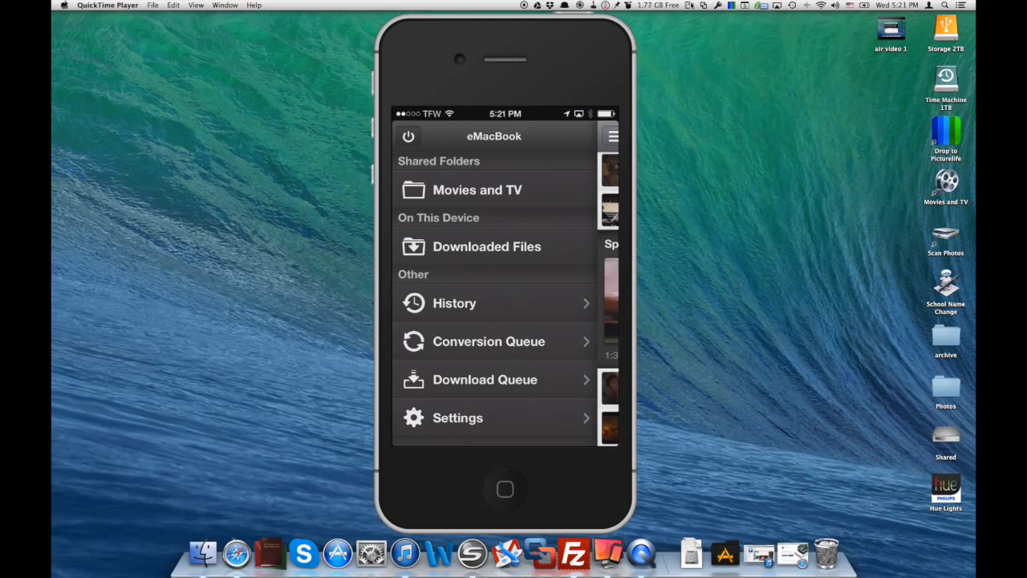
# Step: Open the Movies and TV folder, scroll the movie list, and play a movie
pyautogui.click(478, 189)
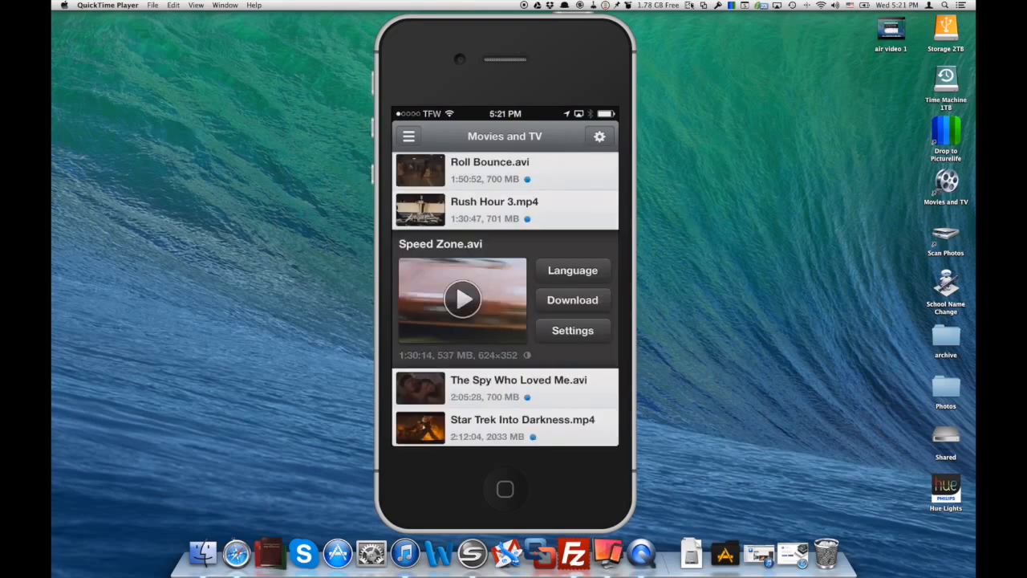
pyautogui.scroll(-3)
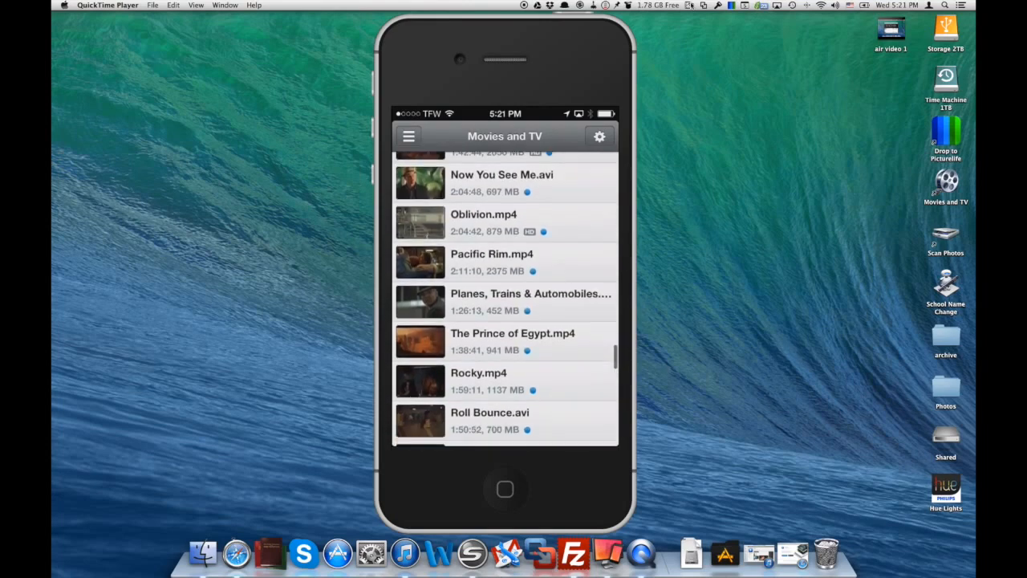
pyautogui.scroll(-3)
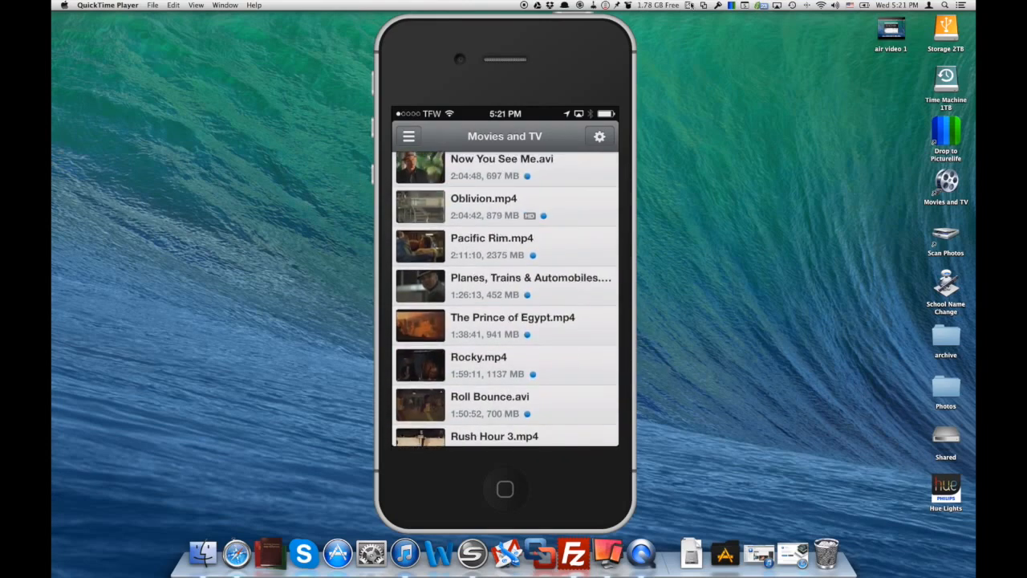
pyautogui.click(492, 245)
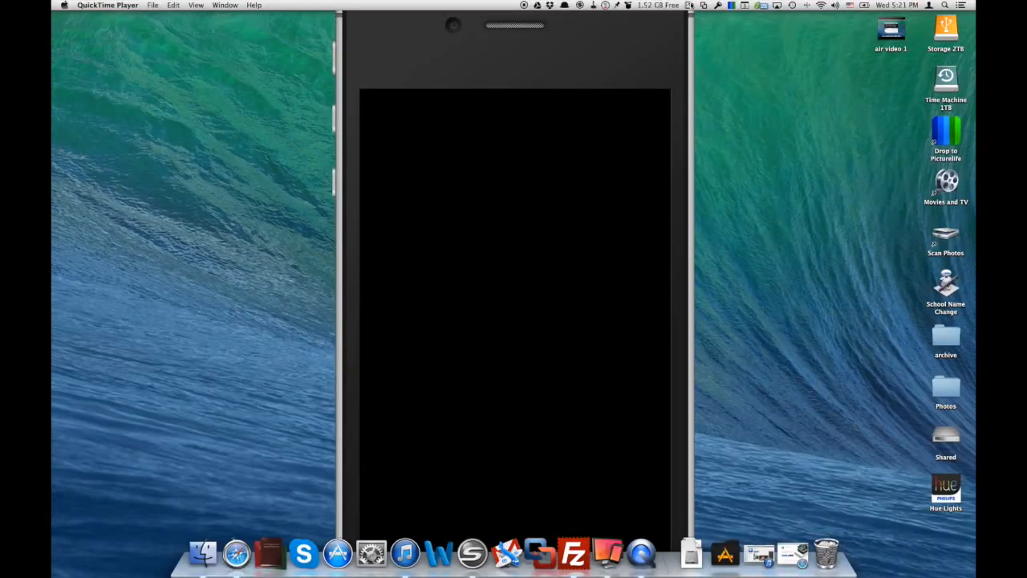
pyautogui.moveTo(357, 40)
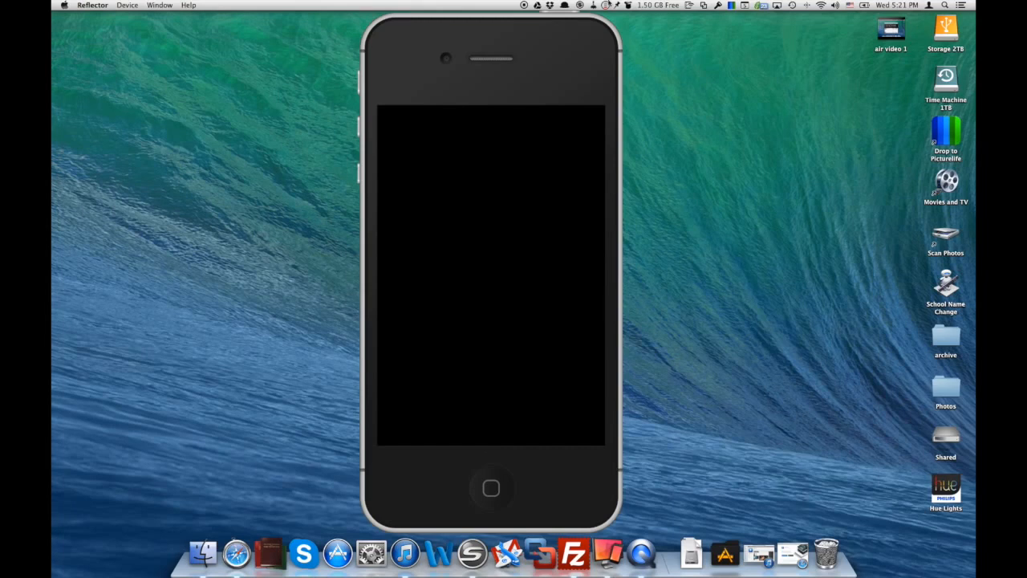
# Step: Open the Mac's Movies and TV folder and select Dirty Rotten Scoundrels.mp4
pyautogui.click(681, 6)
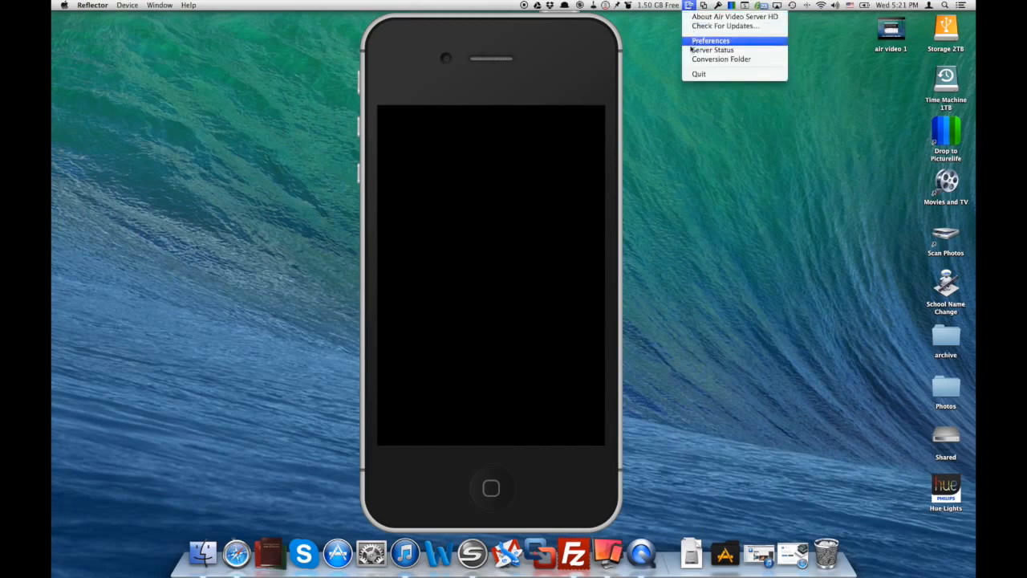
pyautogui.moveTo(971, 201)
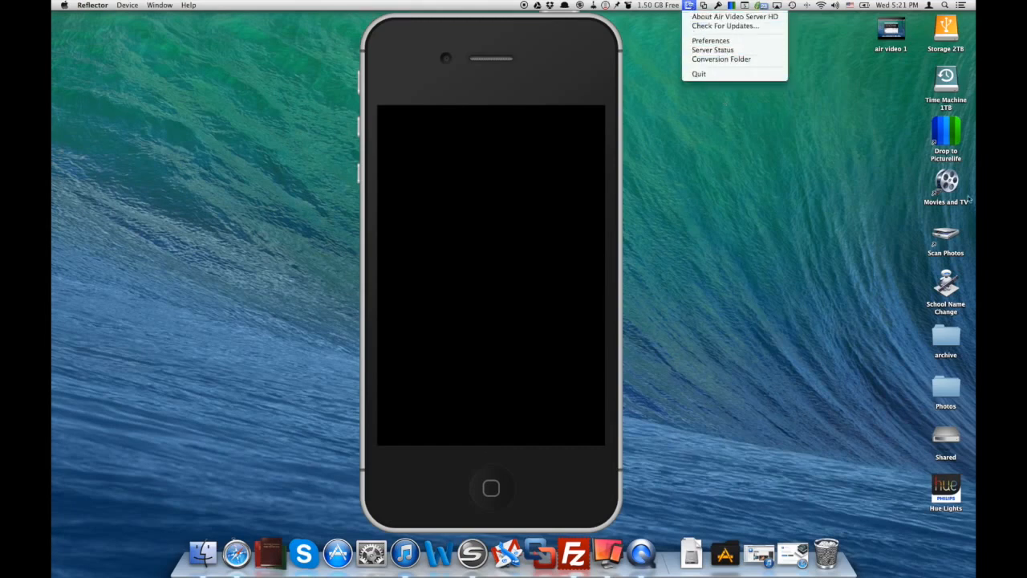
pyautogui.doubleClick(945, 183)
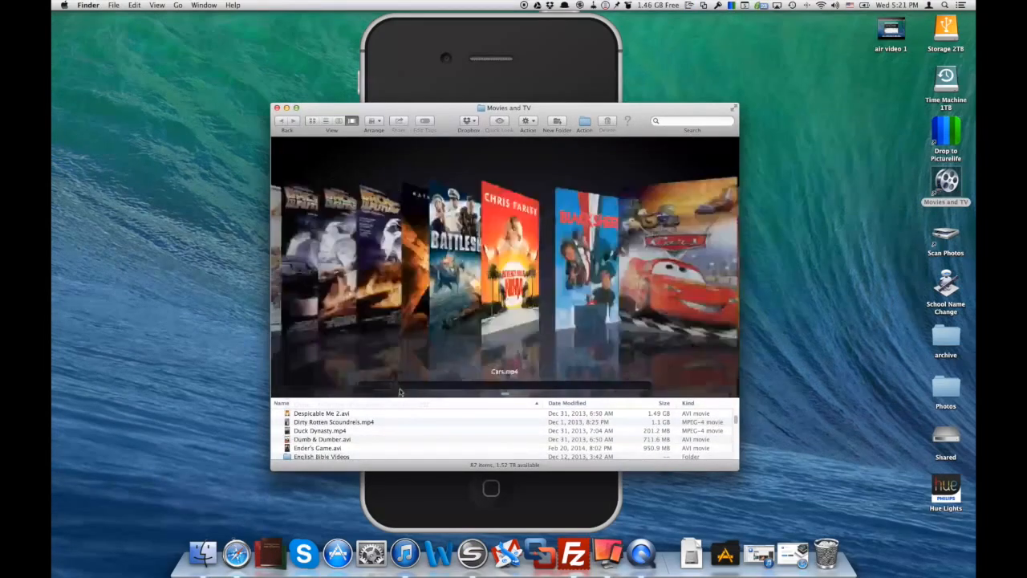
pyautogui.click(333, 422)
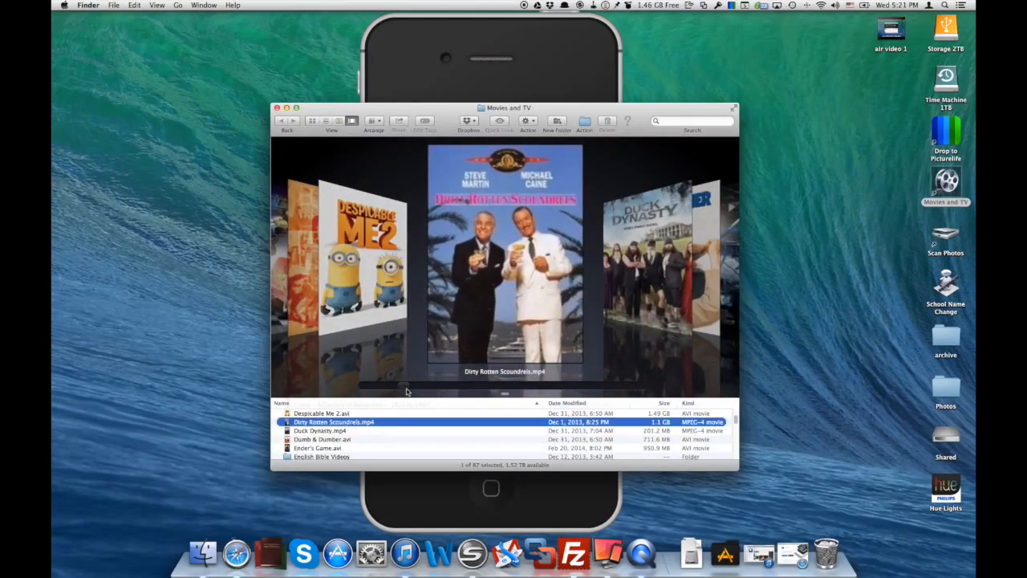